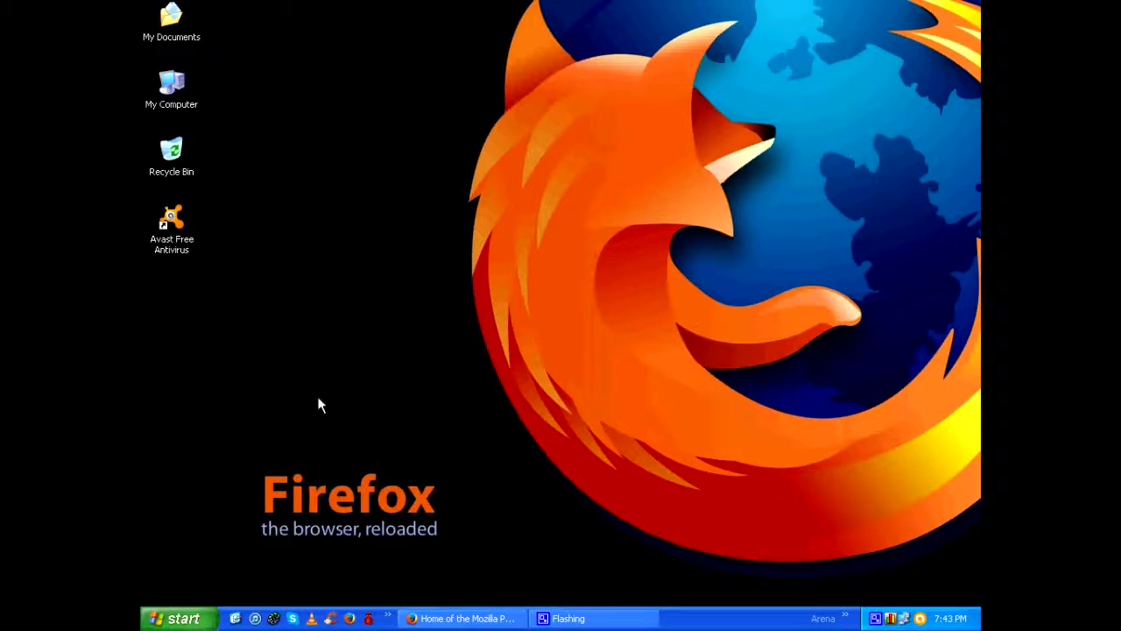
mouse_move(429, 175)
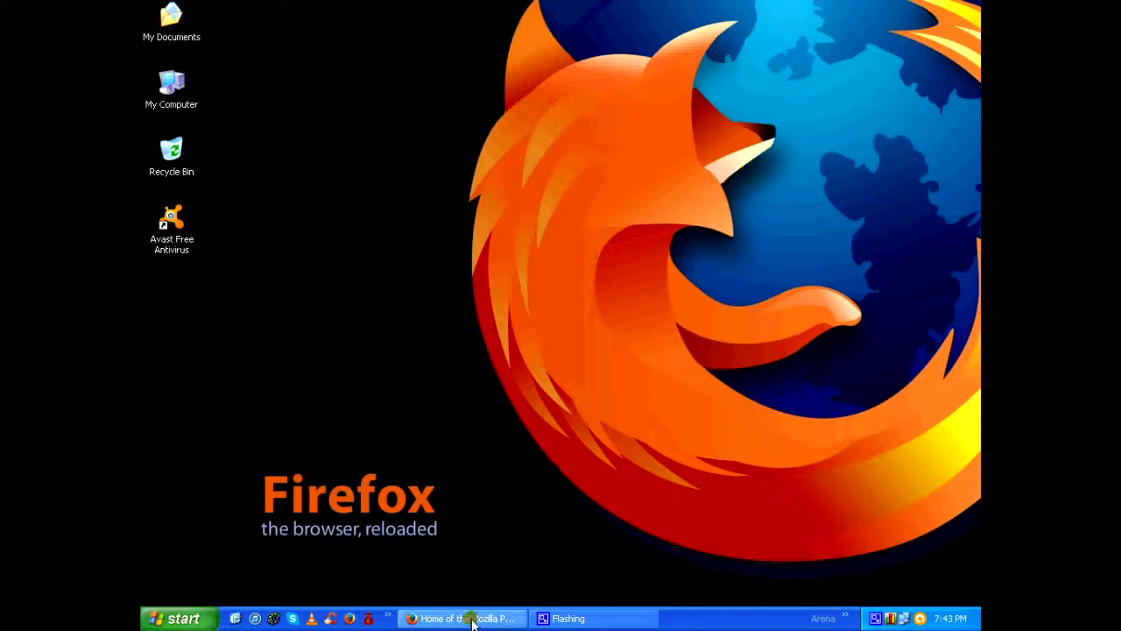
Restore the 'Home of the Mozilla Project' Firefox window from the taskbar and scroll down.
click(457, 617)
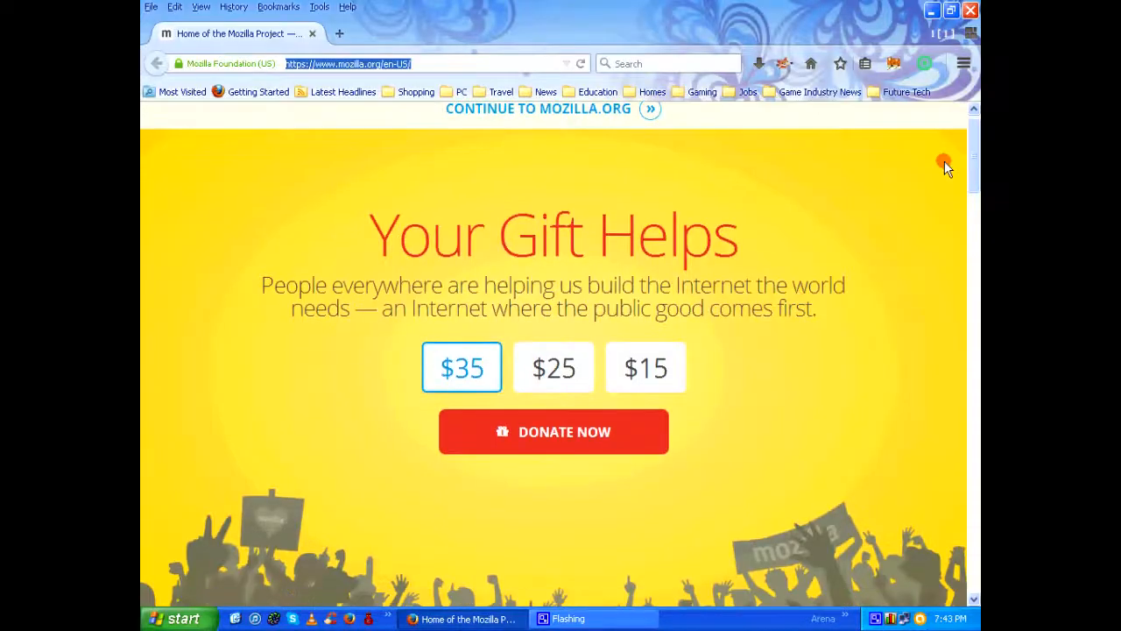
scroll(down, 3)
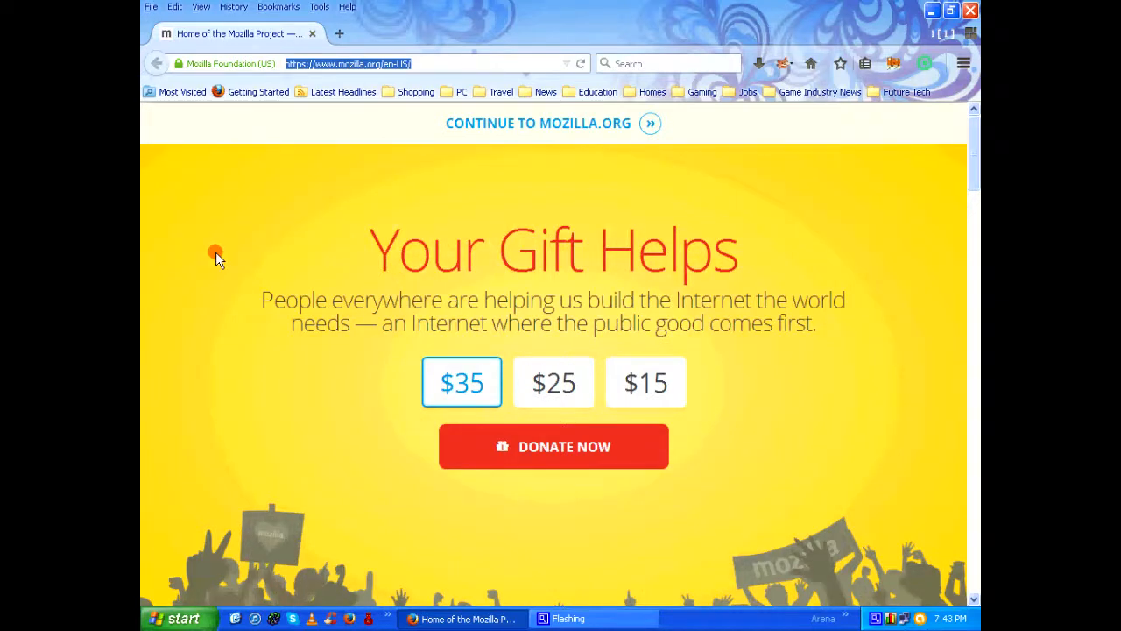
mouse_move(184, 257)
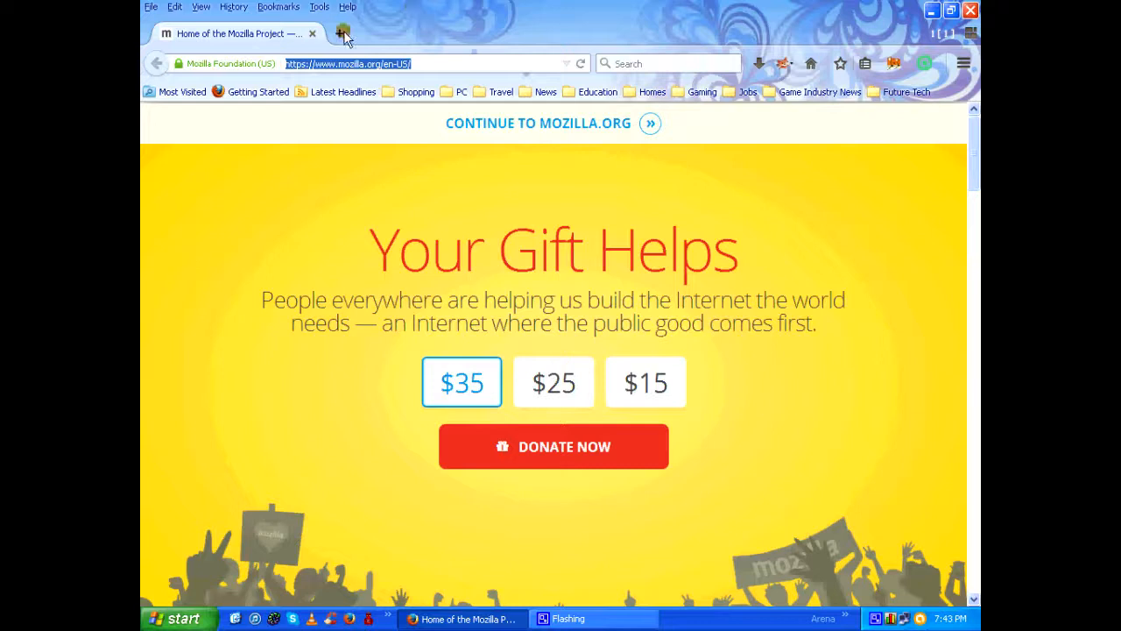
Load about:config in a new tab.
click(345, 33)
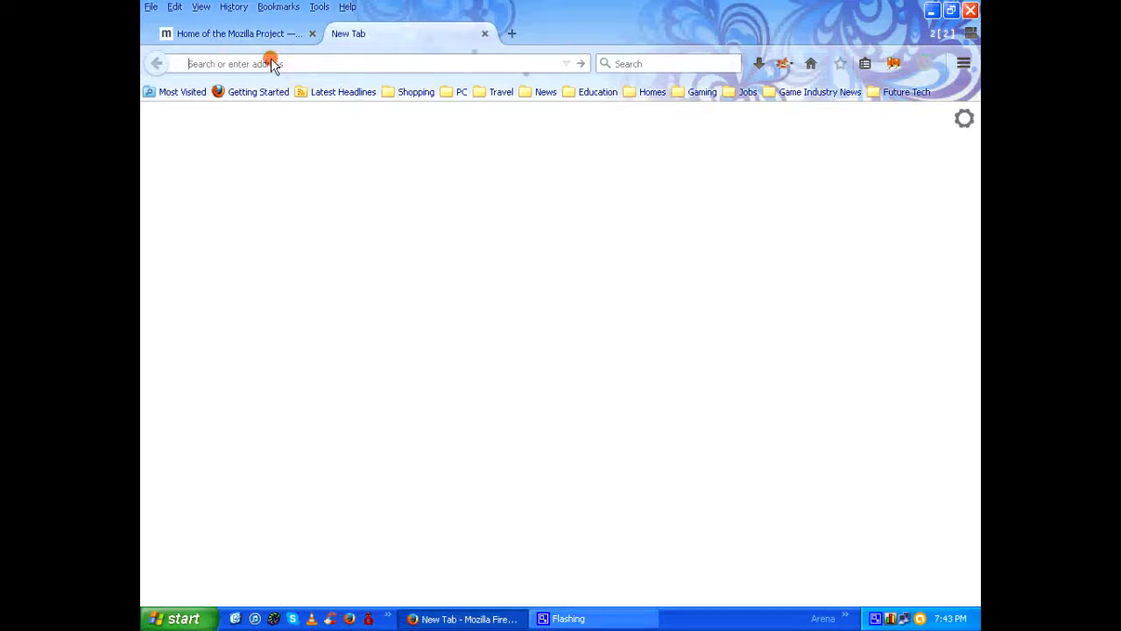
text(abu)
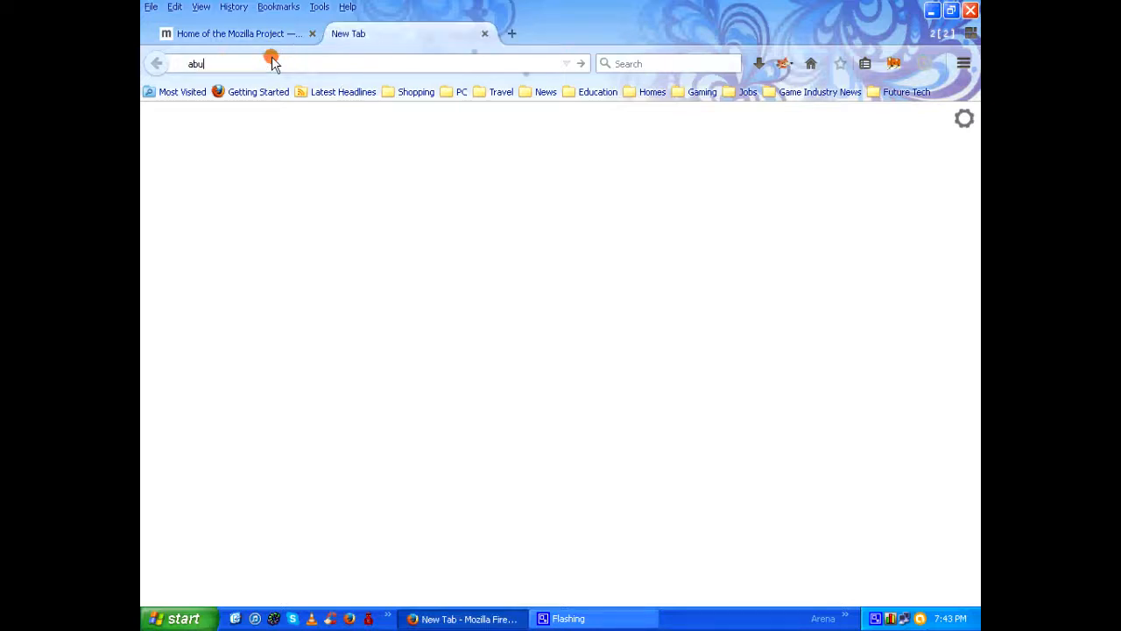
text(about:)
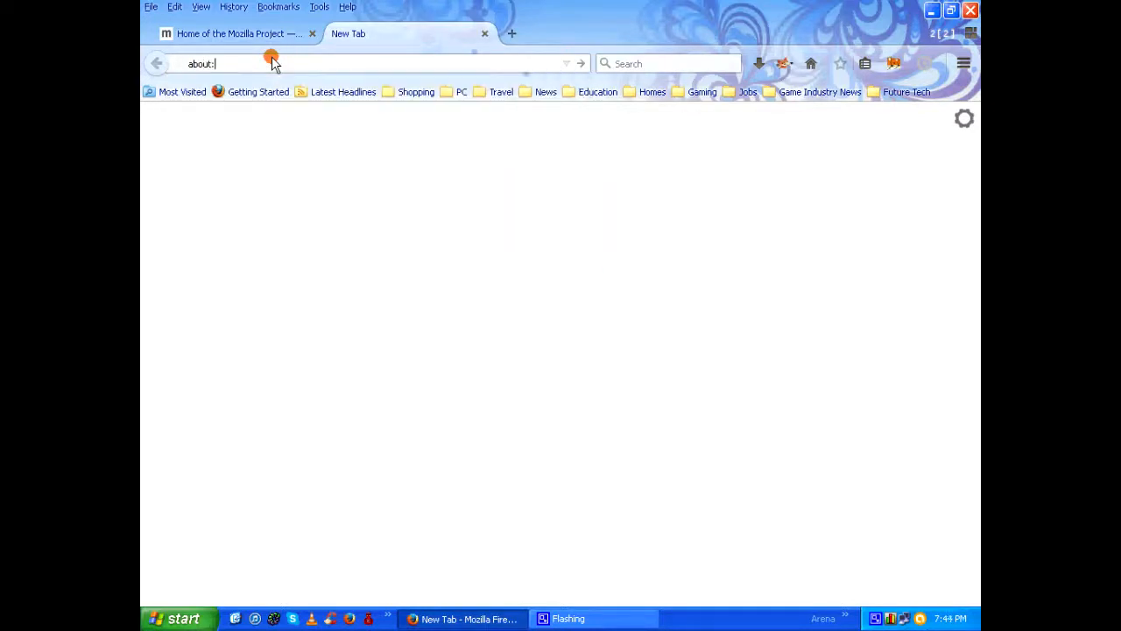
text(config)
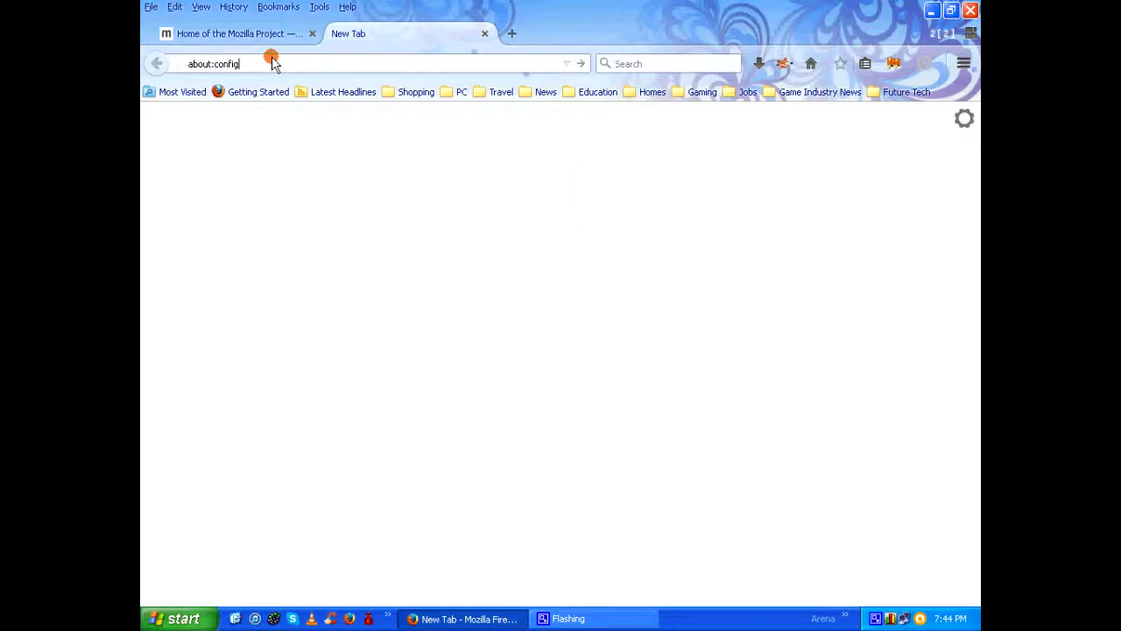
key(Return)
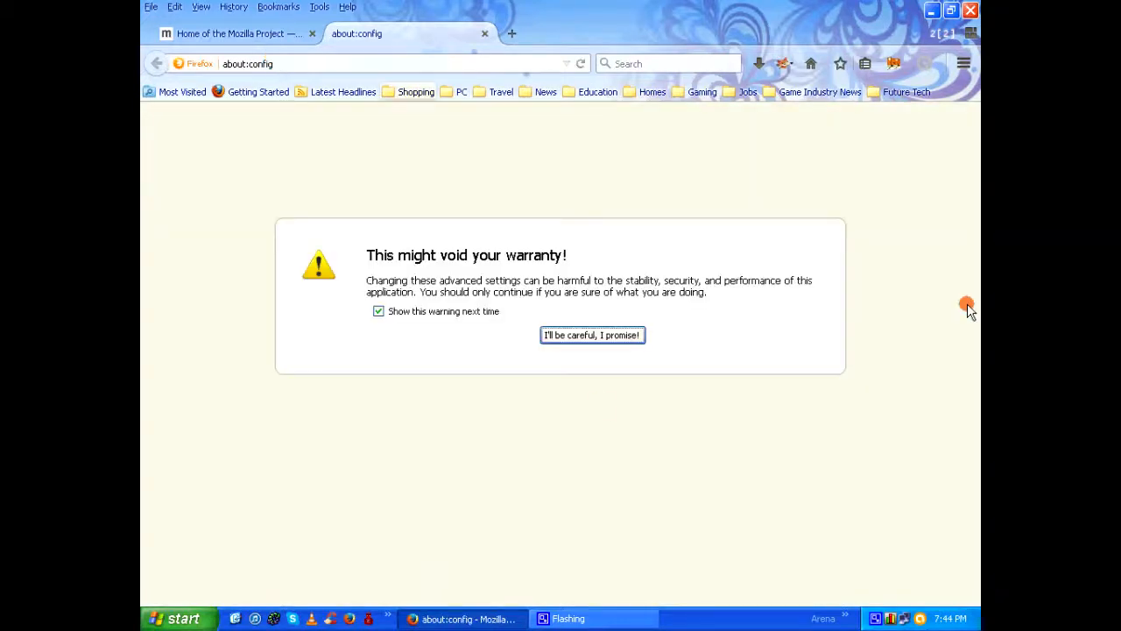
mouse_move(399, 274)
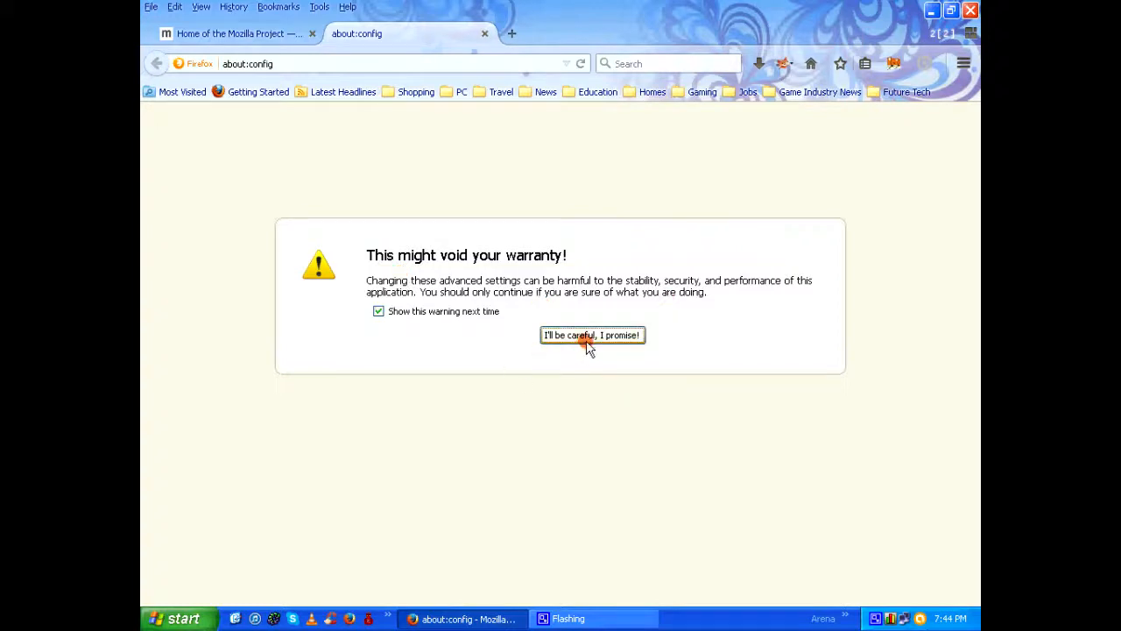
Accept 'I'll be careful, I promise!' and focus the preference search box.
click(591, 335)
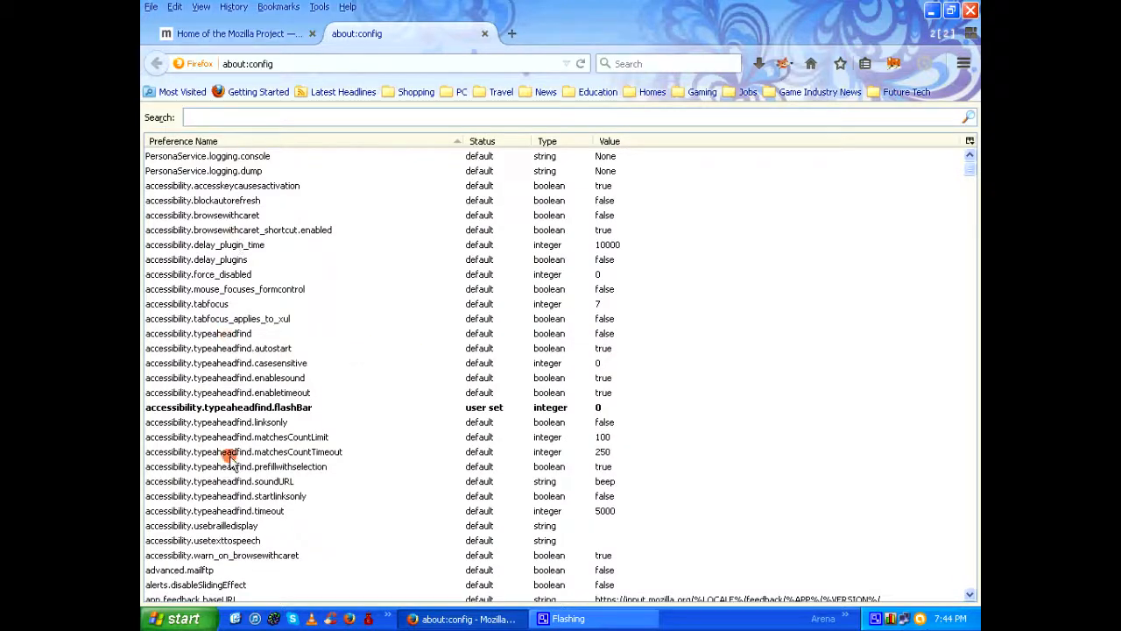
mouse_move(243, 437)
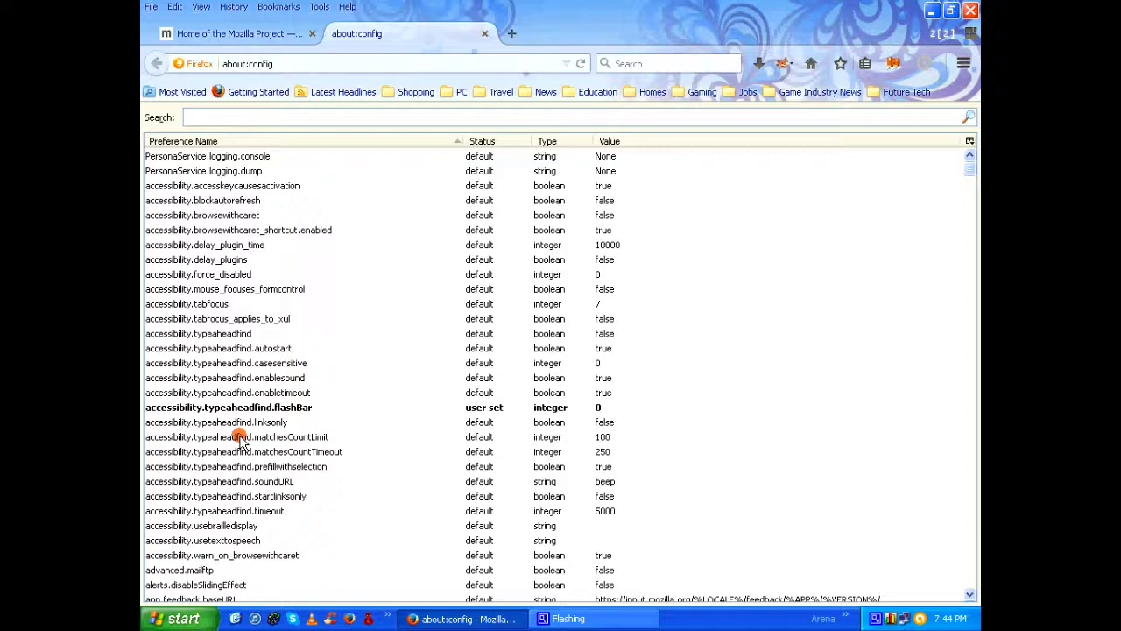
click(275, 117)
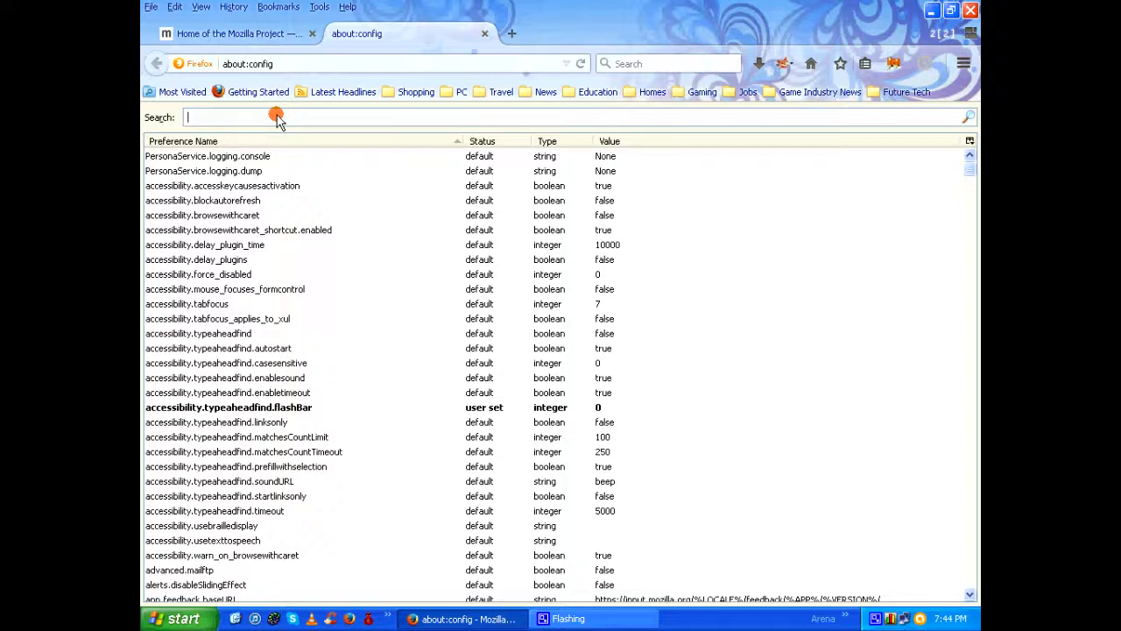
Filter for layout.scrollbar and modify layout.scrollbar.side to 3.
text(layout.scrollbar)
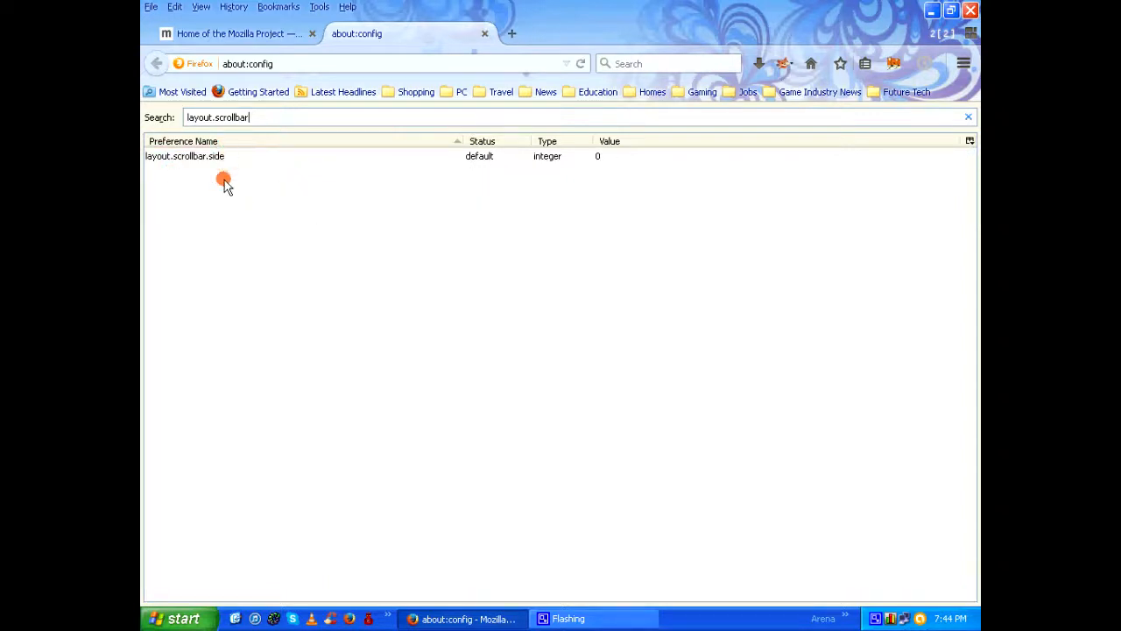
mouse_move(192, 162)
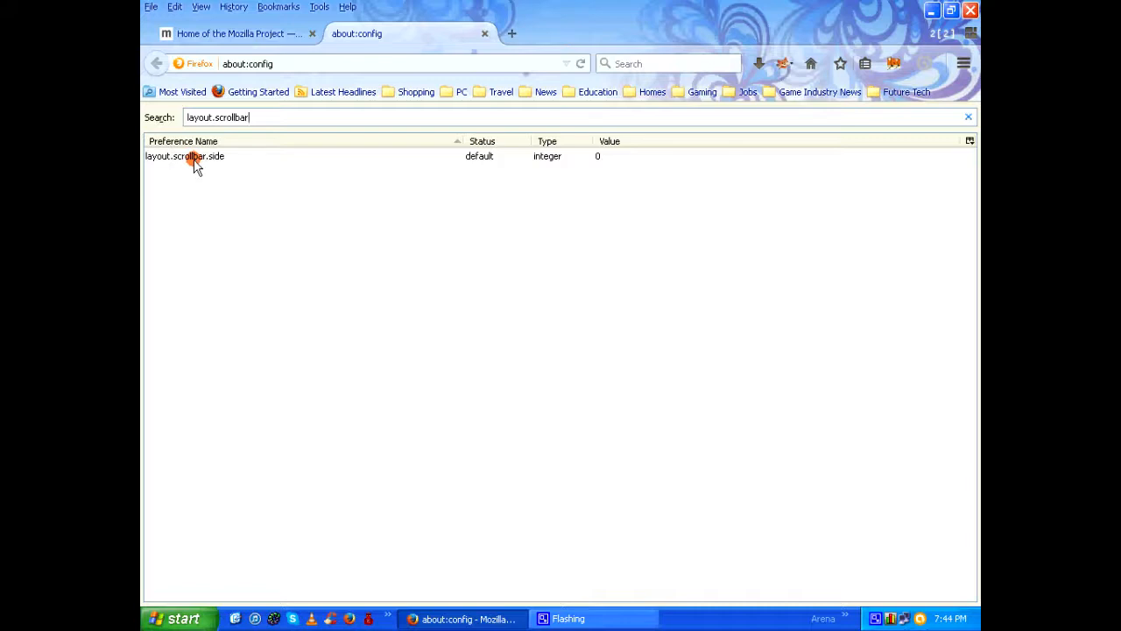
right_click(192, 156)
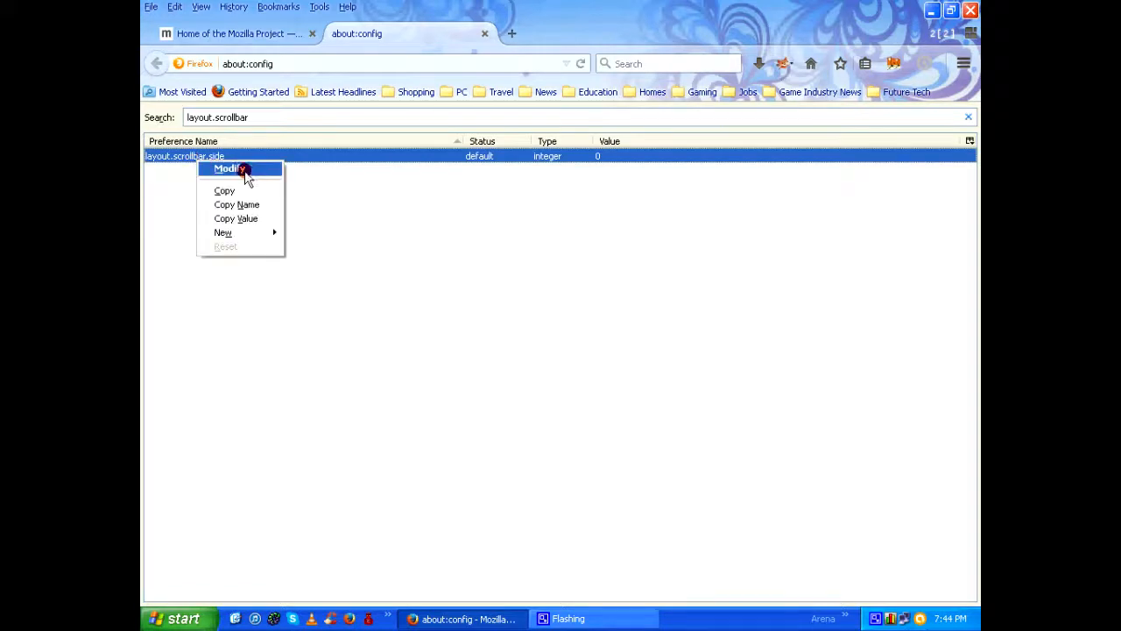
click(229, 168)
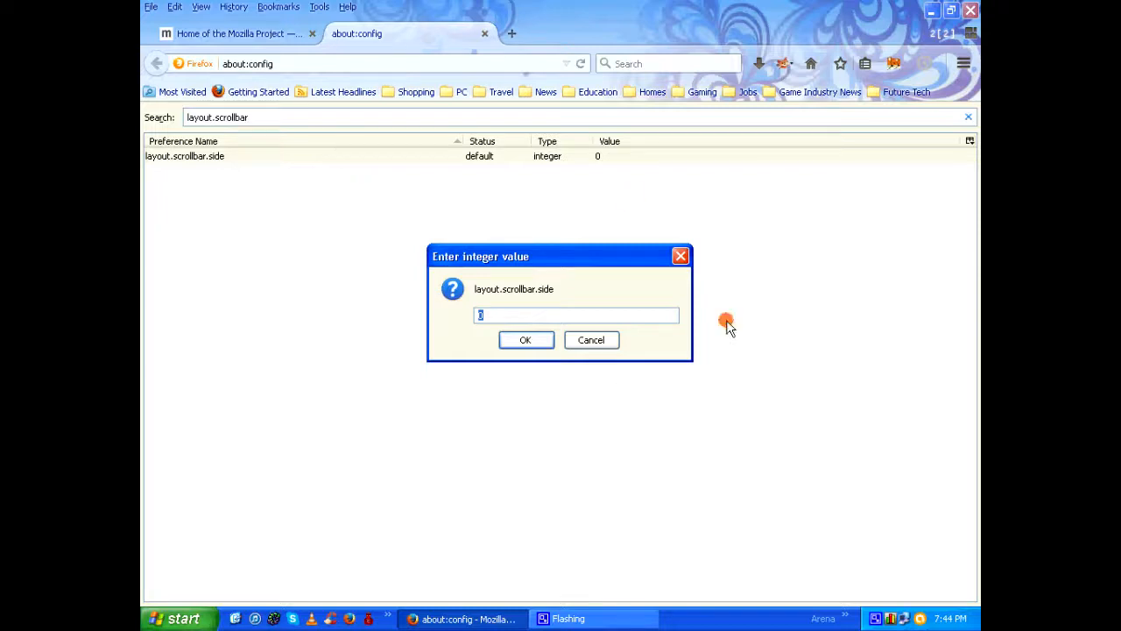
mouse_move(532, 260)
text(3)
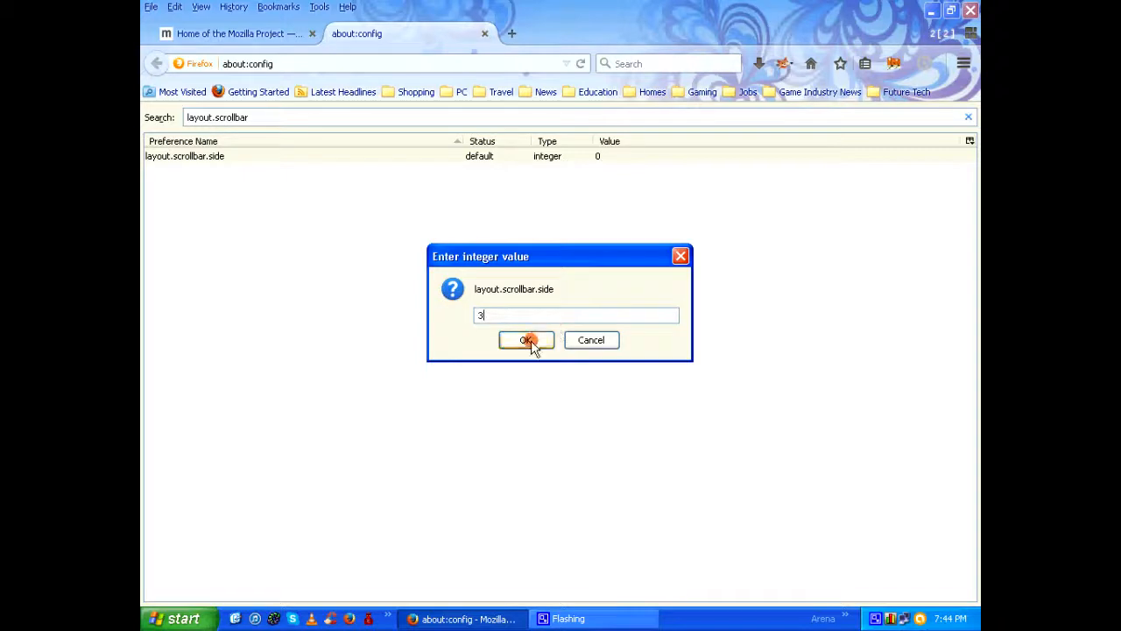
click(526, 340)
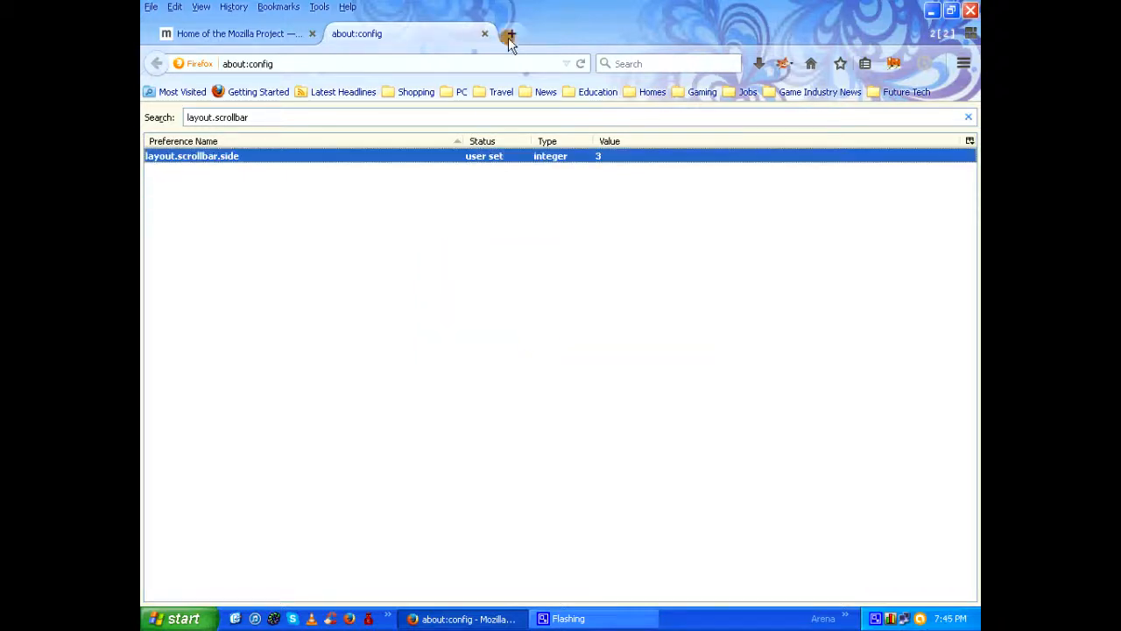
Open a third blank tab, then view the Mozilla home page tab with its left scrollbar.
click(513, 33)
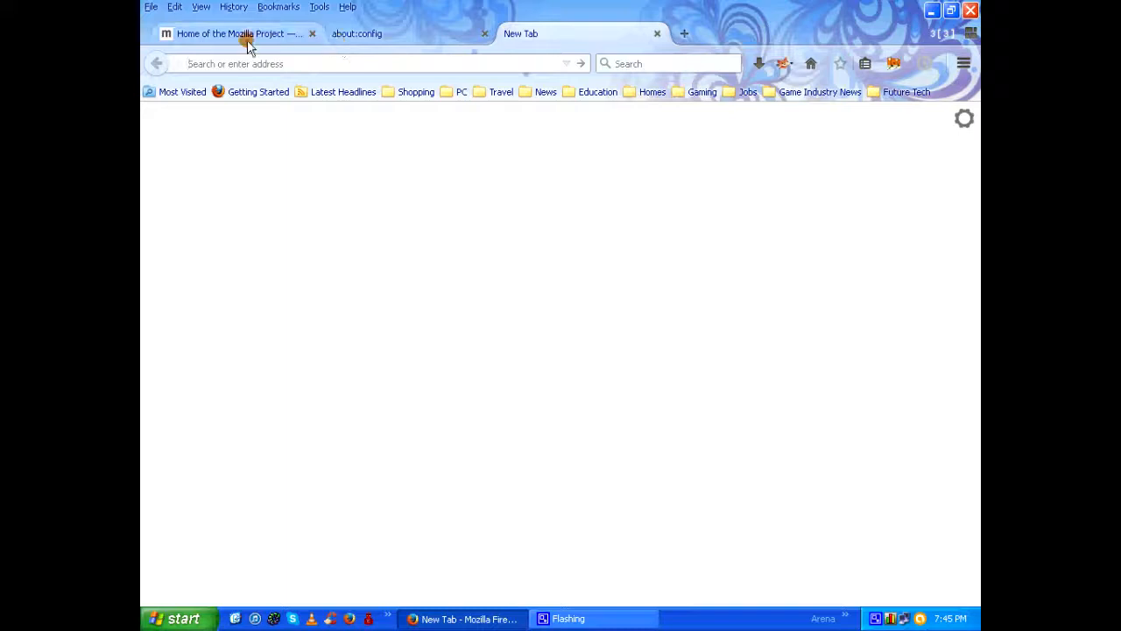
click(245, 33)
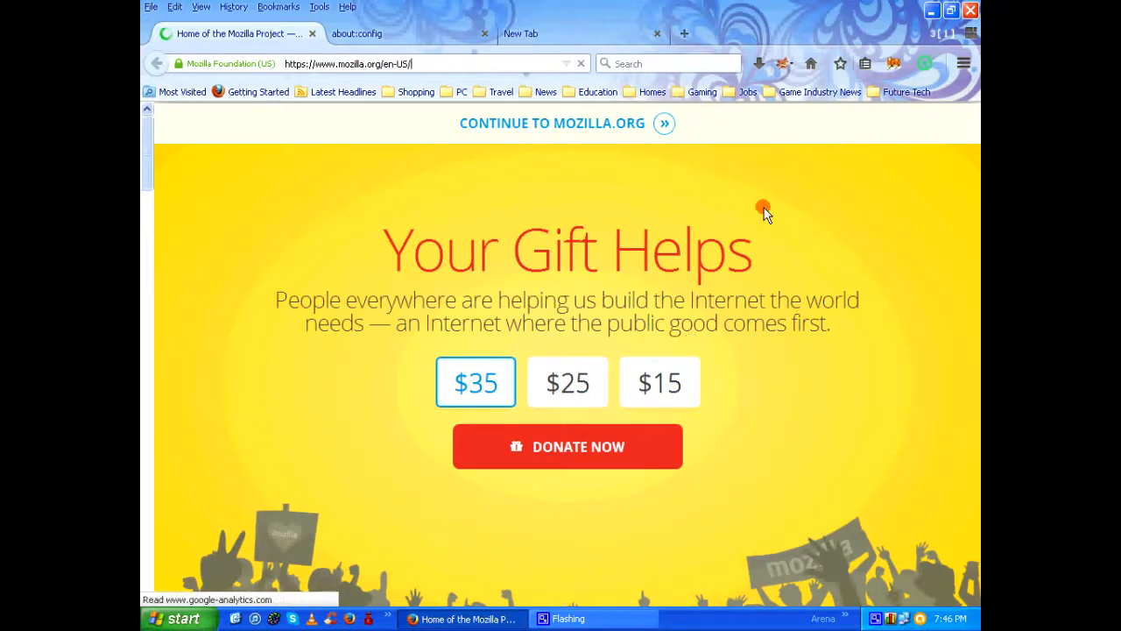
mouse_move(231, 216)
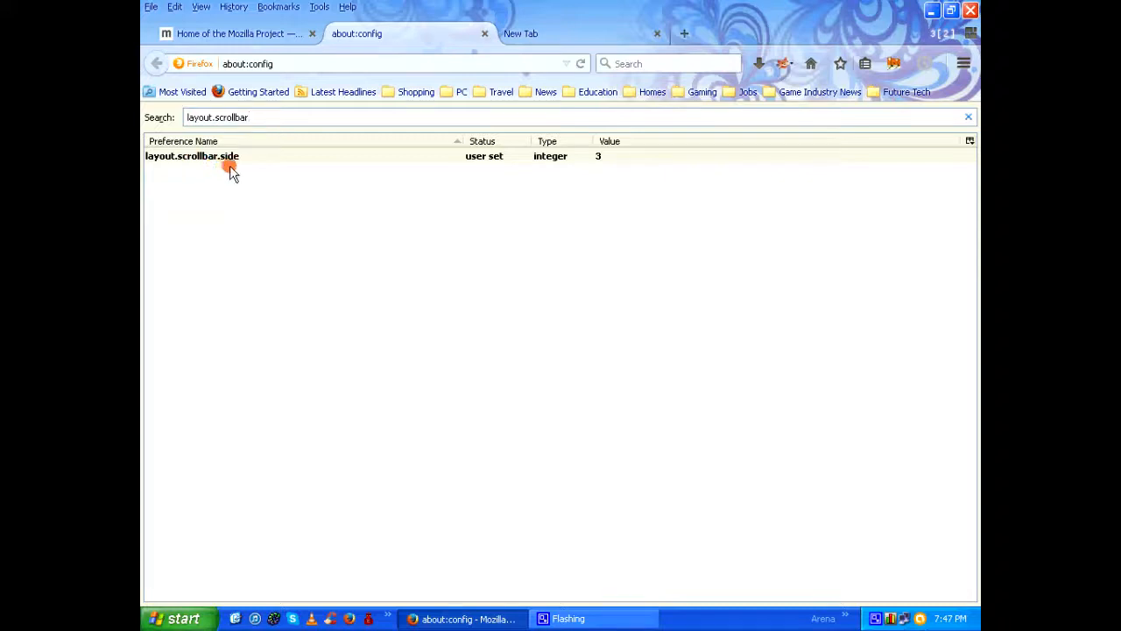
mouse_move(238, 173)
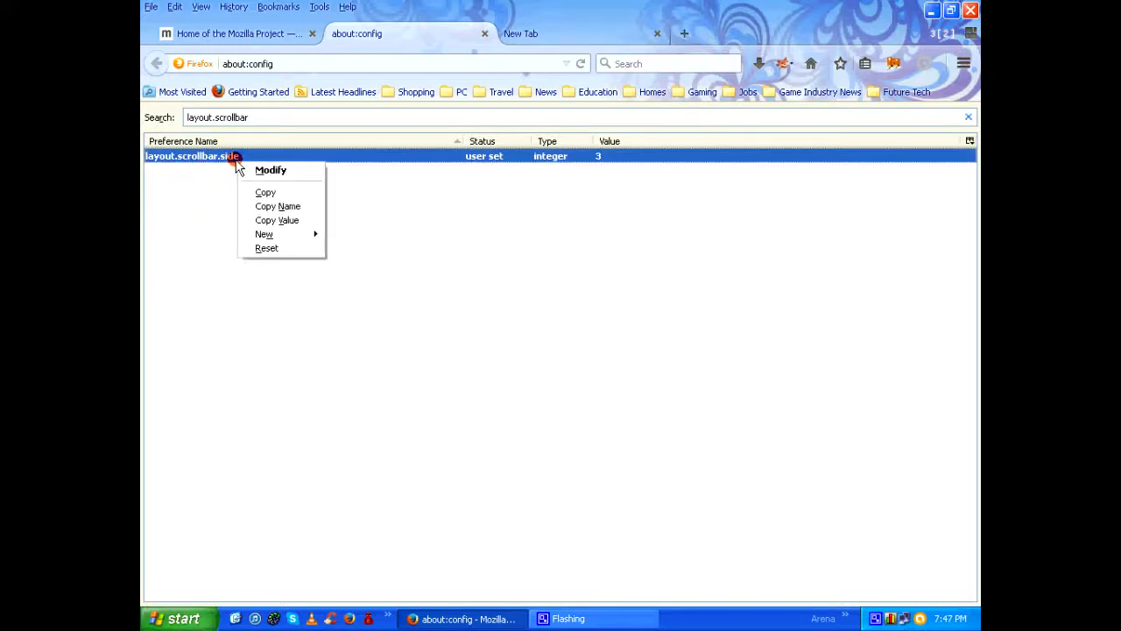
mouse_move(269, 251)
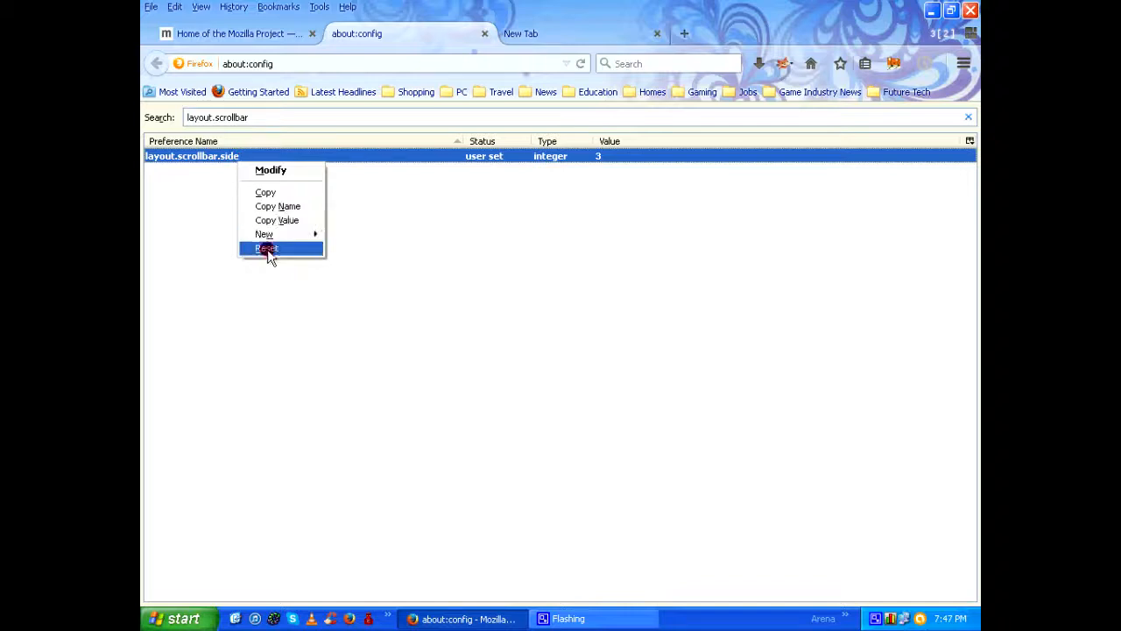
Reset layout.scrollbar.side so it shows default status with value 0.
click(268, 248)
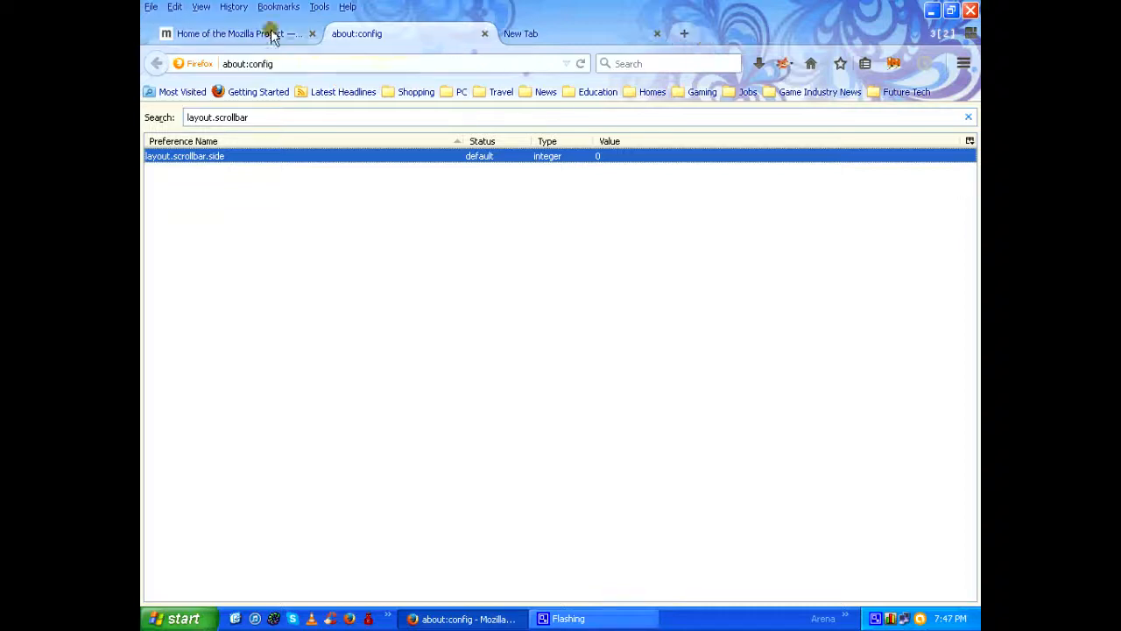
Reselect the 'Home of the Mozilla Project' tab to check the scrollbar.
click(237, 33)
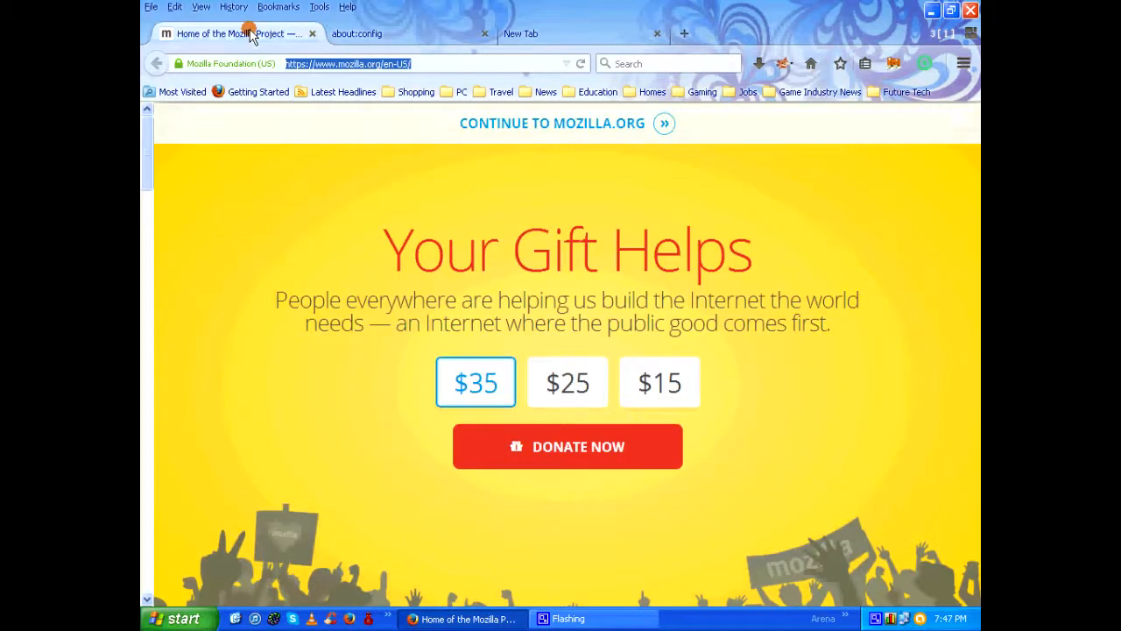
mouse_move(255, 43)
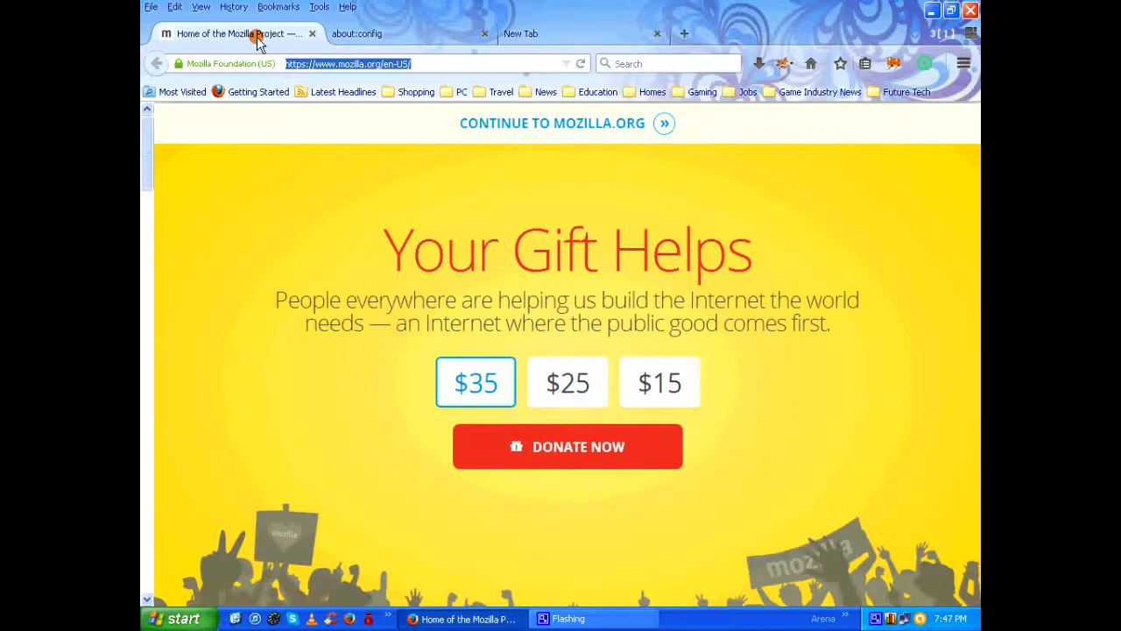